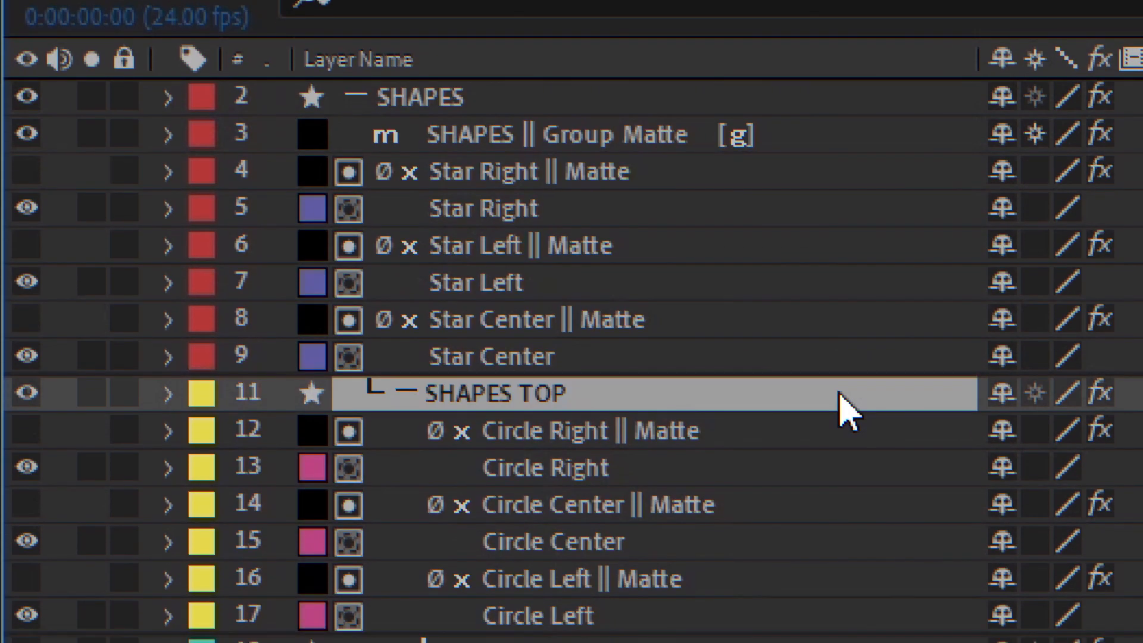
Load the r/aftereffects subreddit from the browser address bar
scroll("down", 3)
type("reddit.com/r/aftereffec")
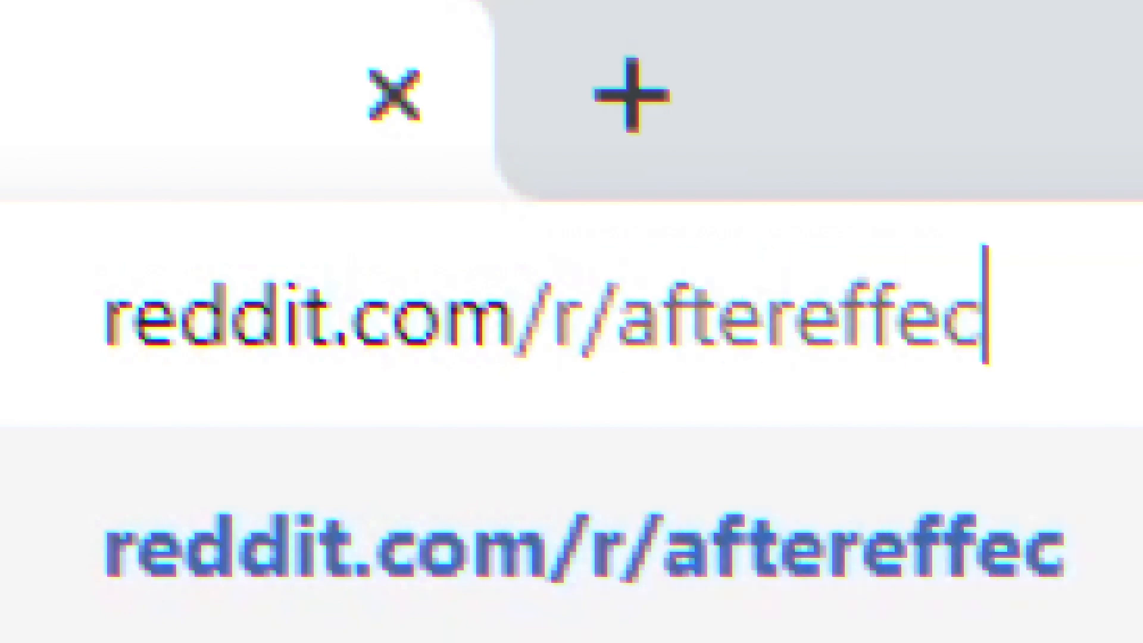
key("Return")
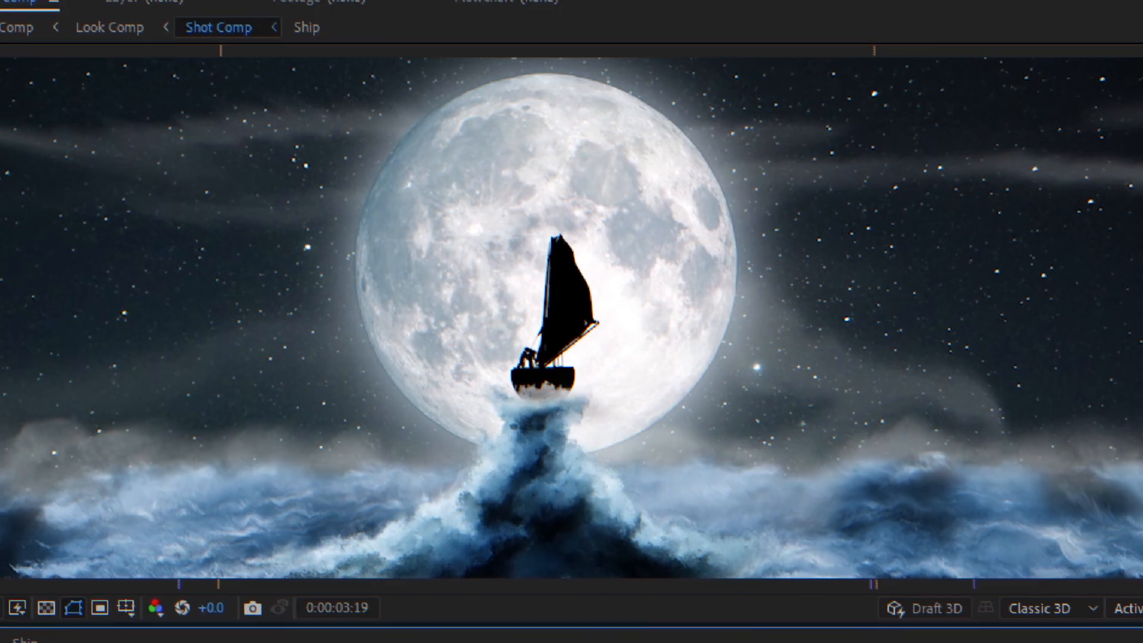
Cut the Ship layers from the moonlit ship composition via Edit > Cut
key("`")
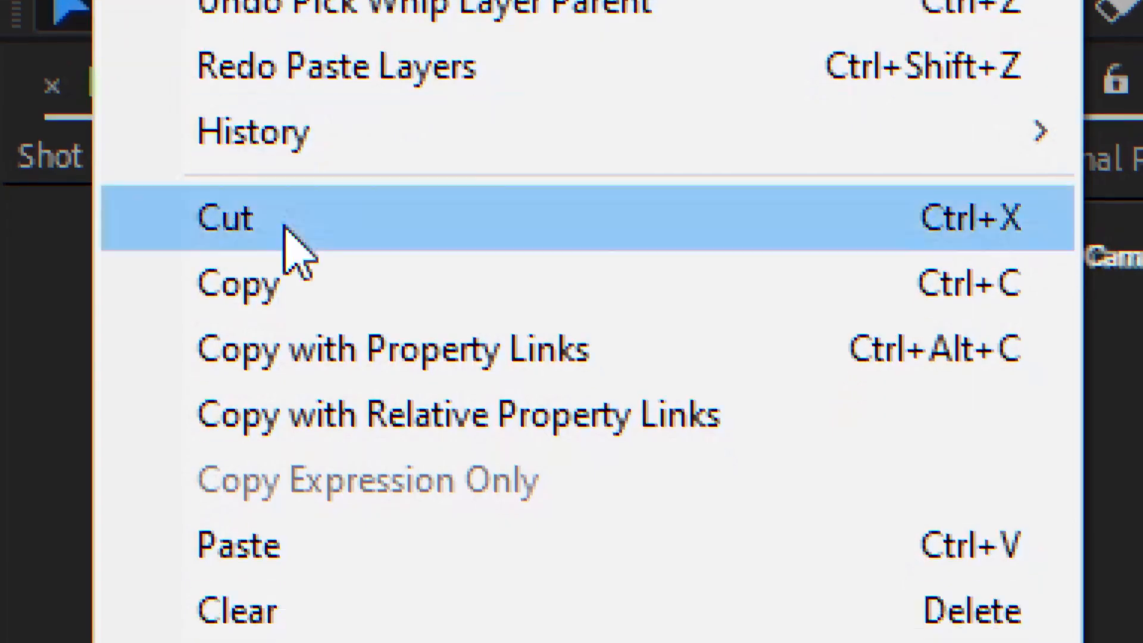
left_click(227, 219)
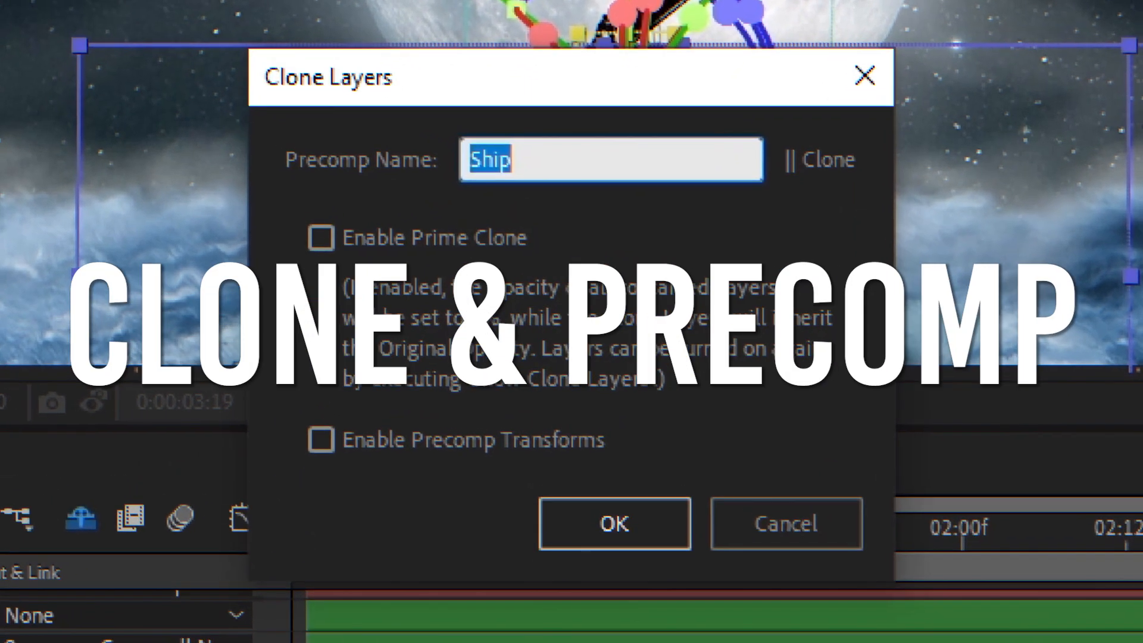
Confirm cloning the Ship layers into a precomp named Ship
left_click(615, 523)
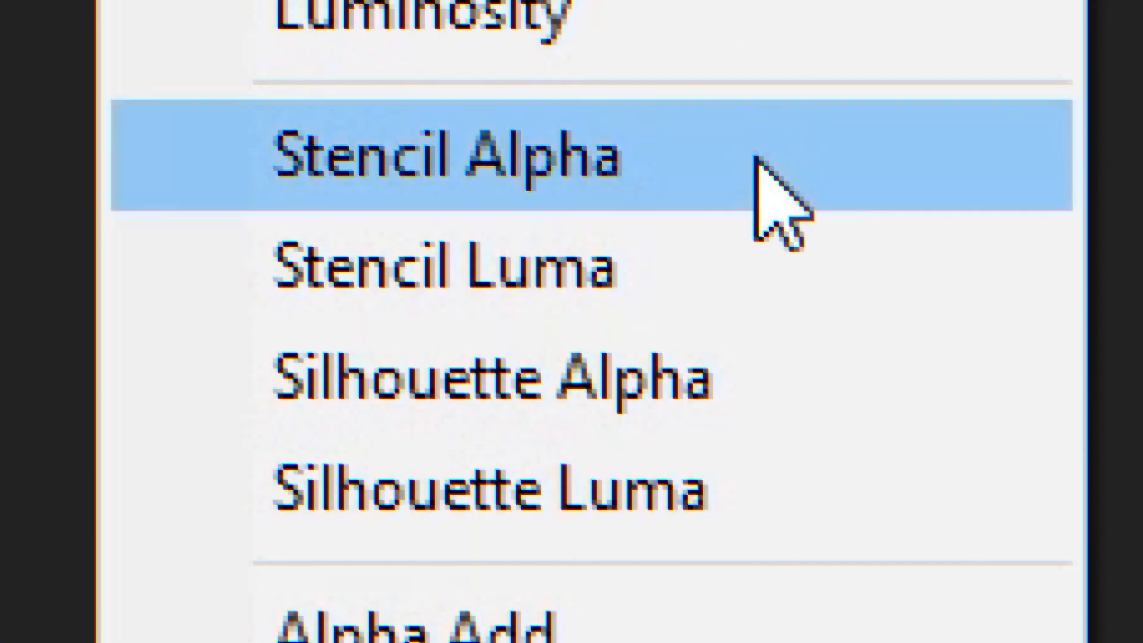
Add a Stencil Alpha matte to the Texture || Matte track matte sources
left_click(452, 157)
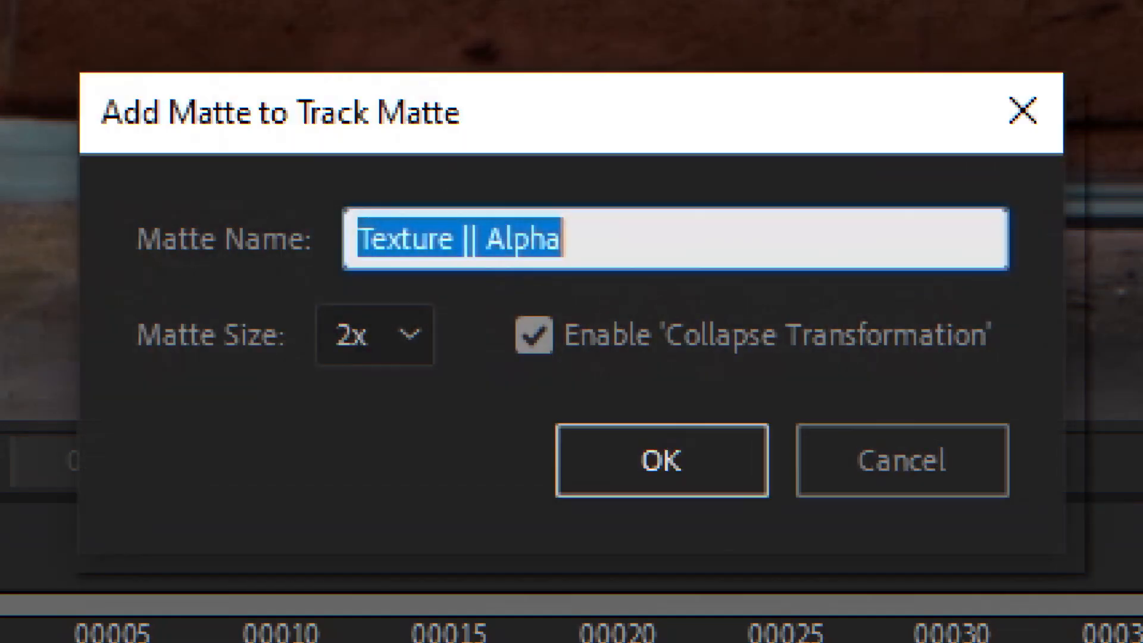
left_click(661, 461)
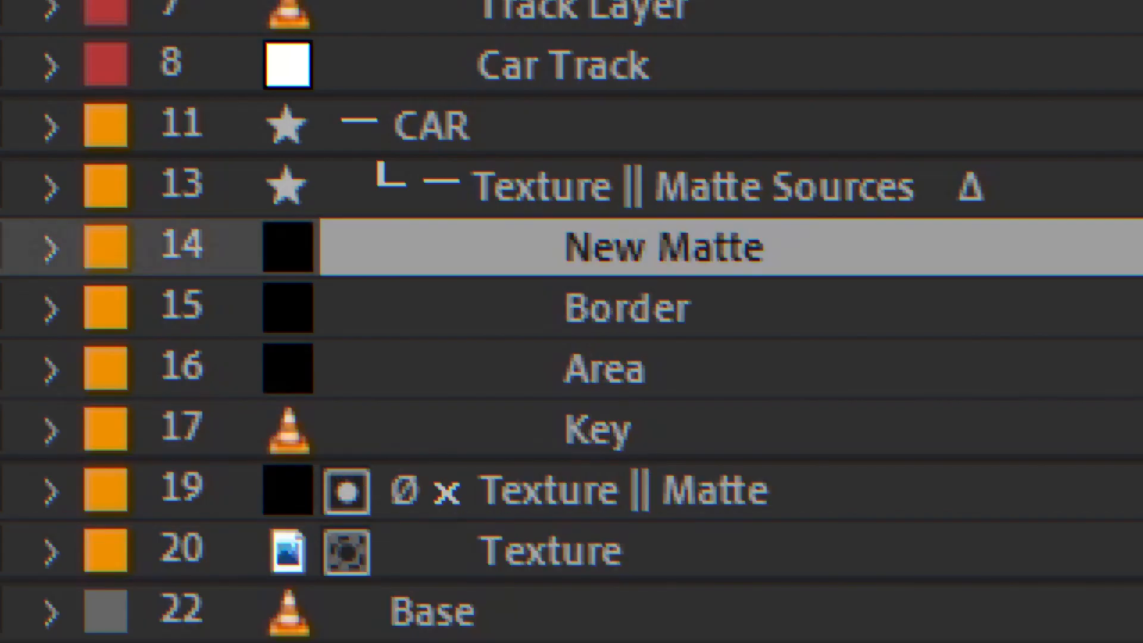